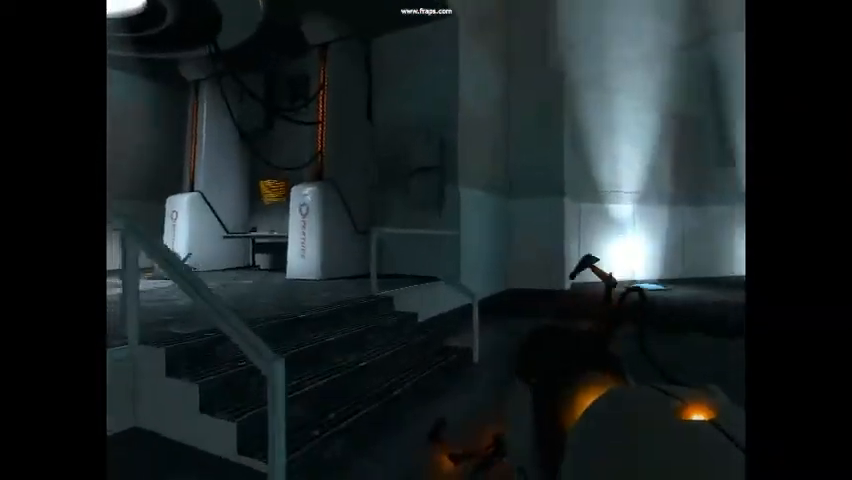
pyautogui.moveTo(426, 240)
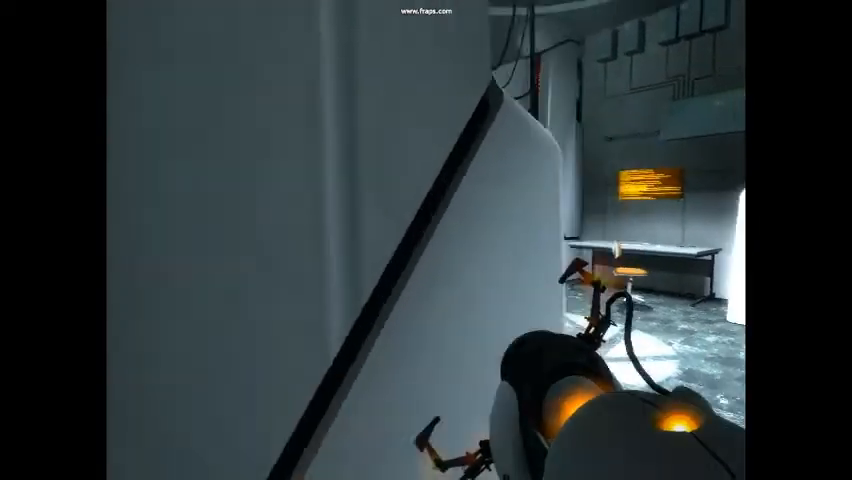
pyautogui.moveTo(426, 240)
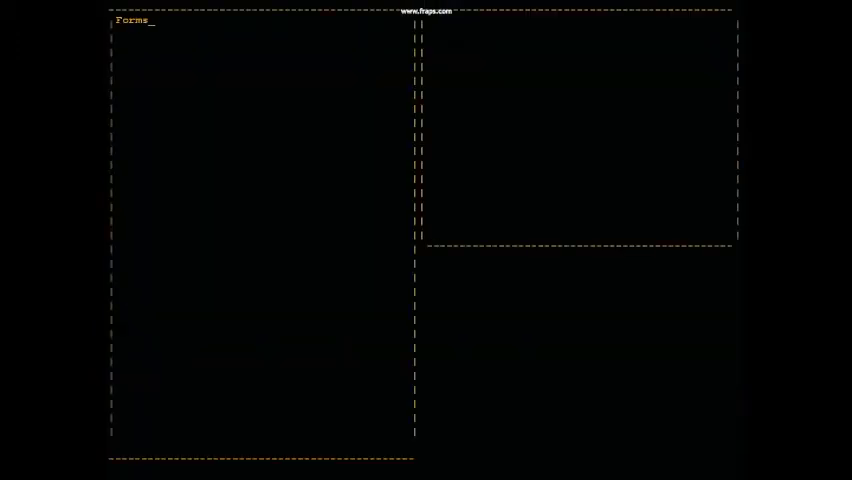
pyautogui.write('FORM-29827281-12:')
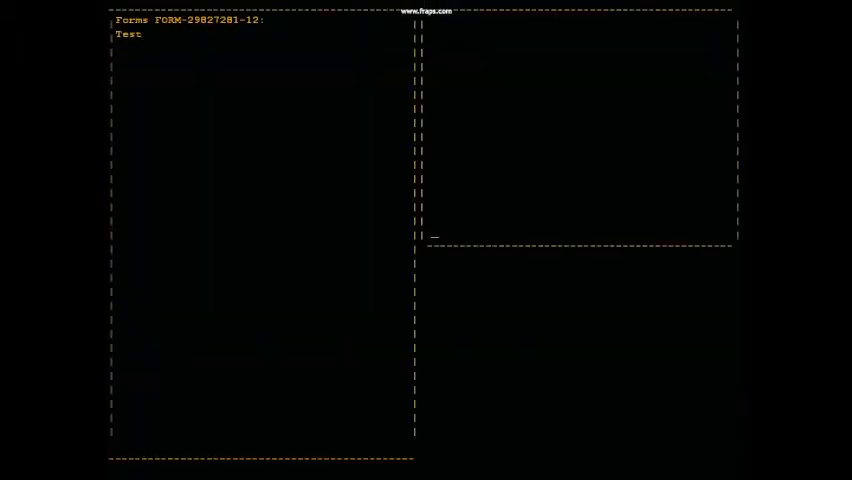
pyautogui.write('Assessment Report')
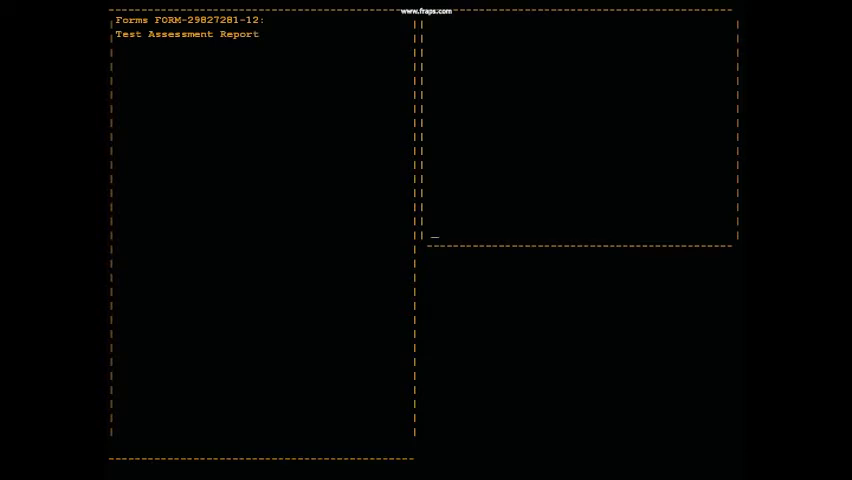
pyautogui.write('This was a tri')
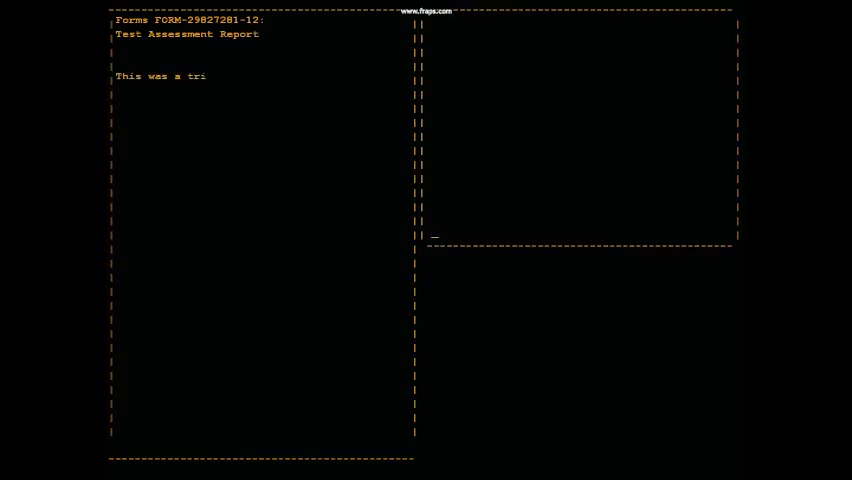
pyautogui.write('umph.')
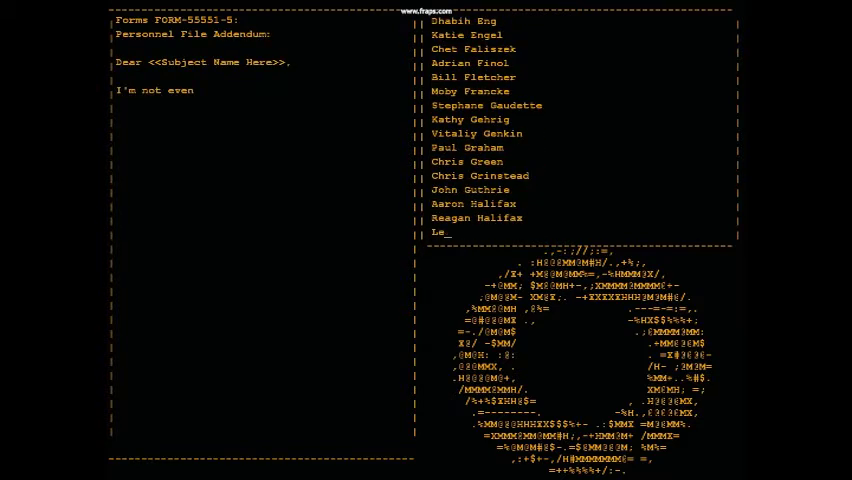
pyautogui.write('angry.')
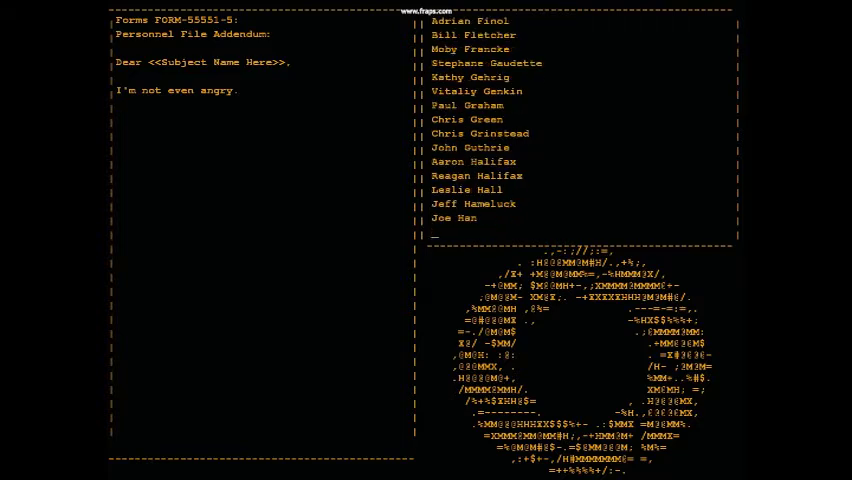
pyautogui.write("I'm being so sincere right now.")
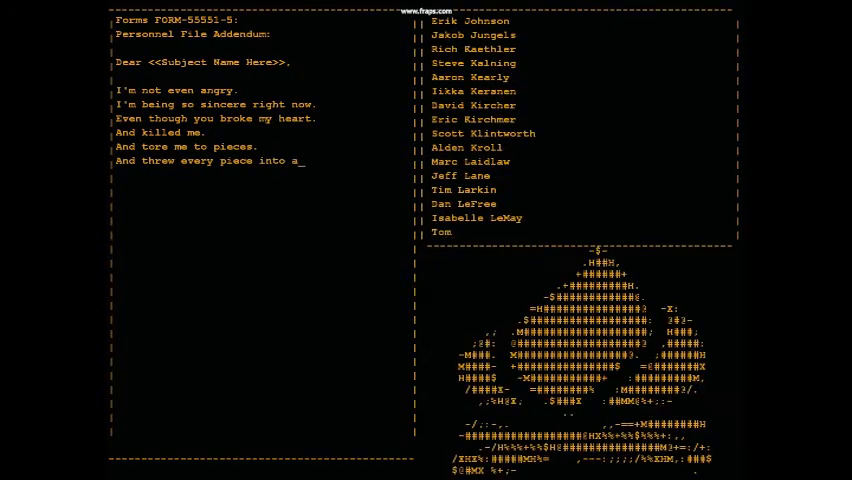
pyautogui.write('fire.')
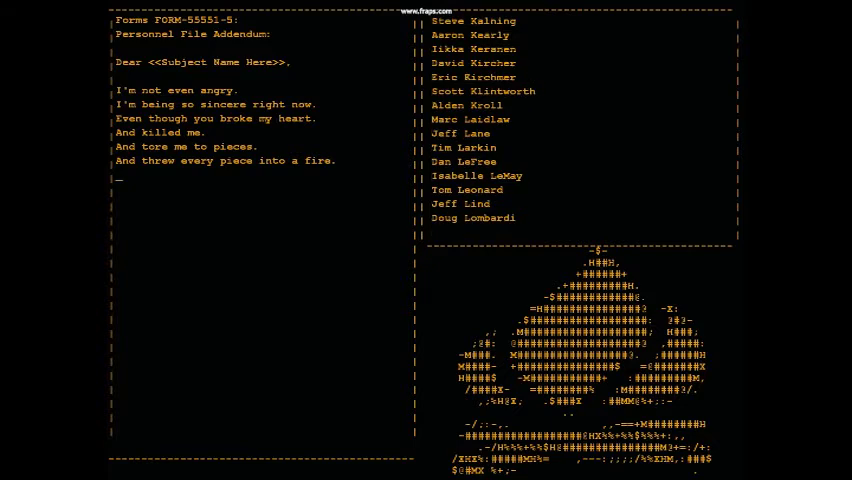
pyautogui.write('As they burned it')
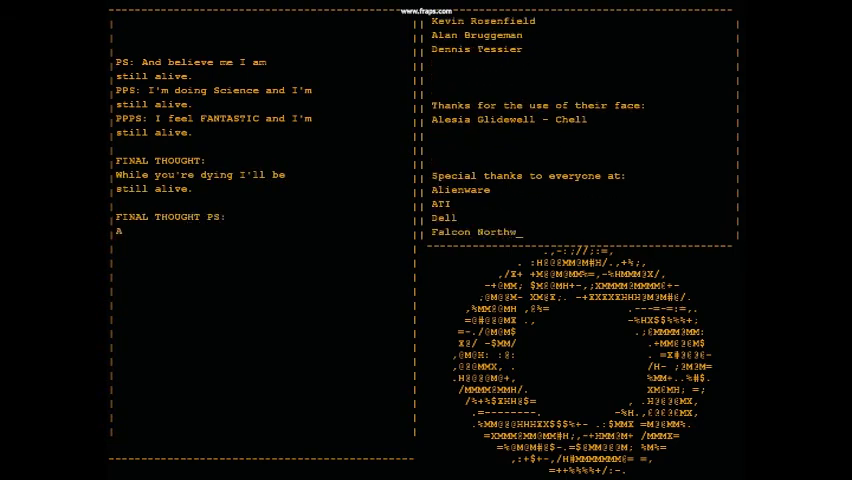
pyautogui.scroll(3)
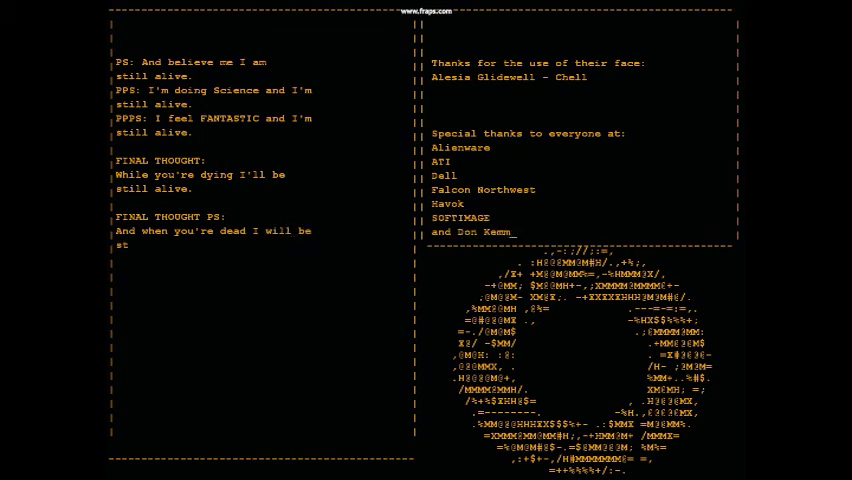